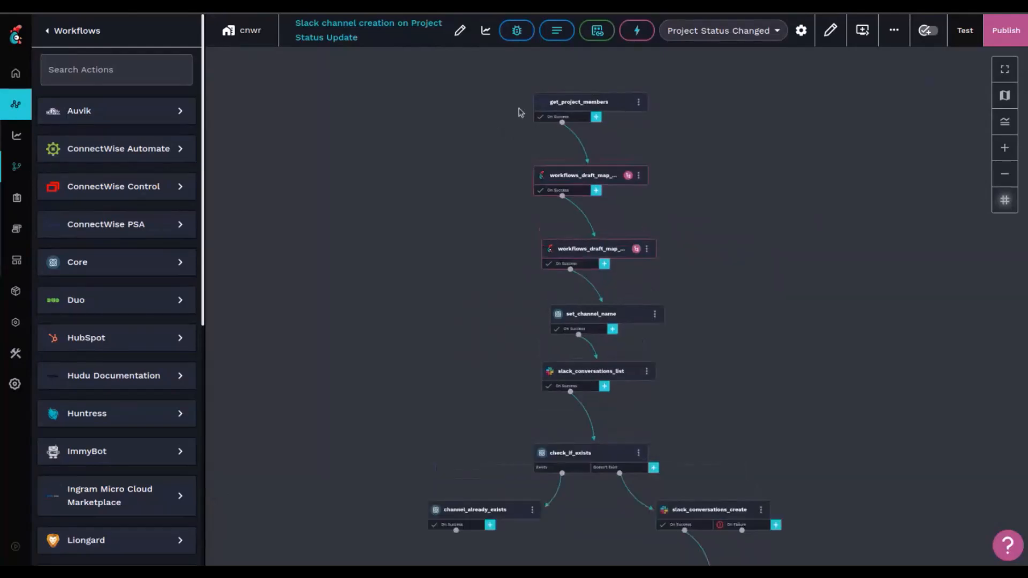
Pan the canvas to centre the first tasks of the Slack channel creation workflow
left_click_drag(518, 111, 429, 203)
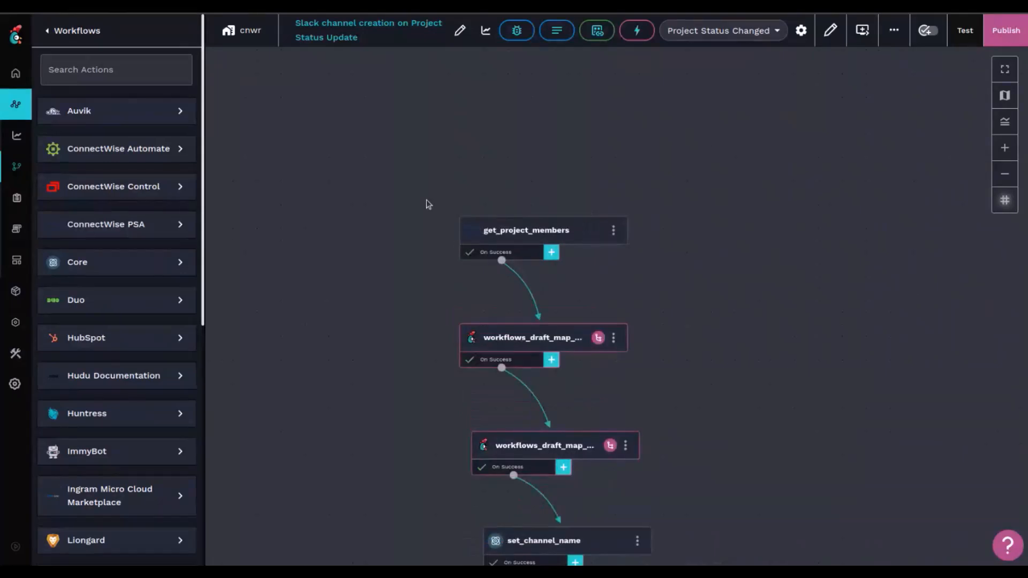
mouse_move(798, 46)
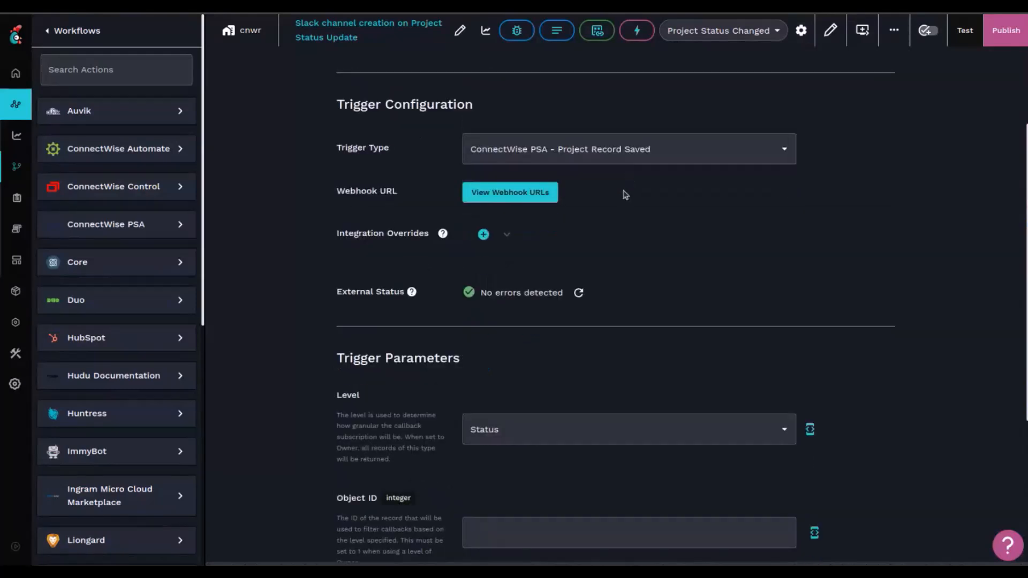
Review the Entity.status.name Equals Ready for Dispatch criteria and cancel out of the trigger settings
scroll("down", 3)
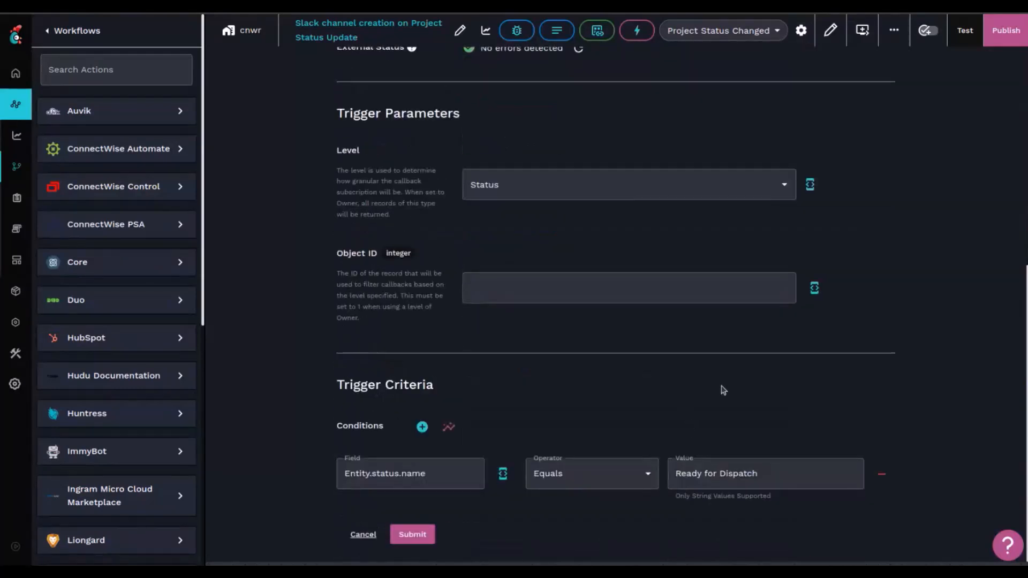
left_click(362, 534)
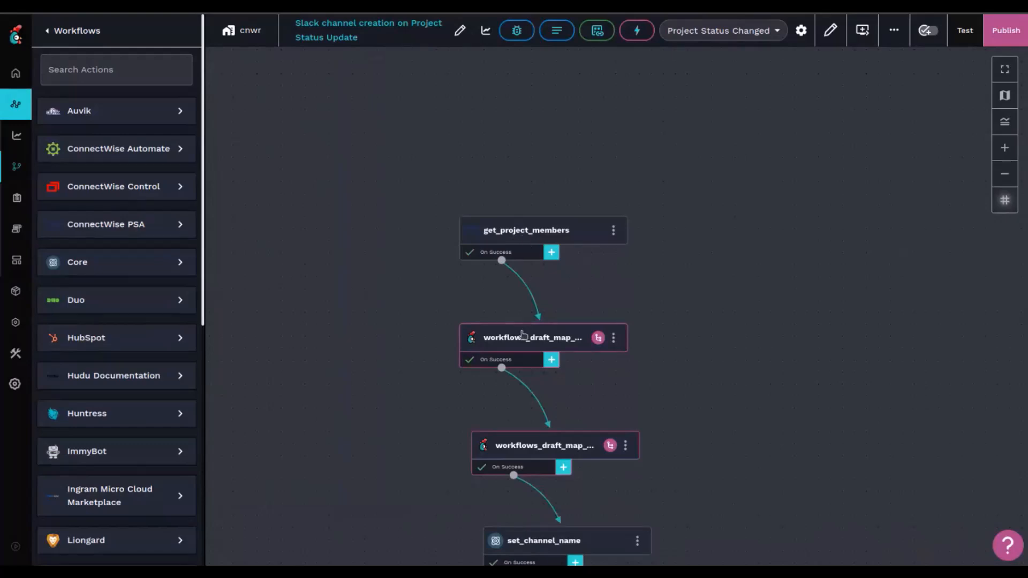
Inspect the cw_members and slack_info mapping tasks and set_channel_name, then its On Success transition's CHANNEL_NAME alias
left_click(532, 337)
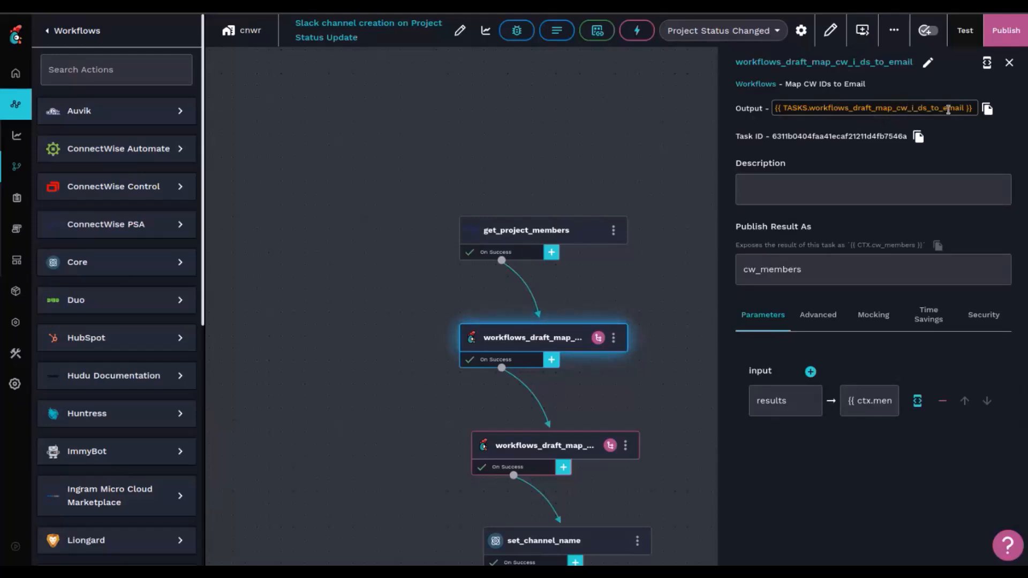
left_click(554, 445)
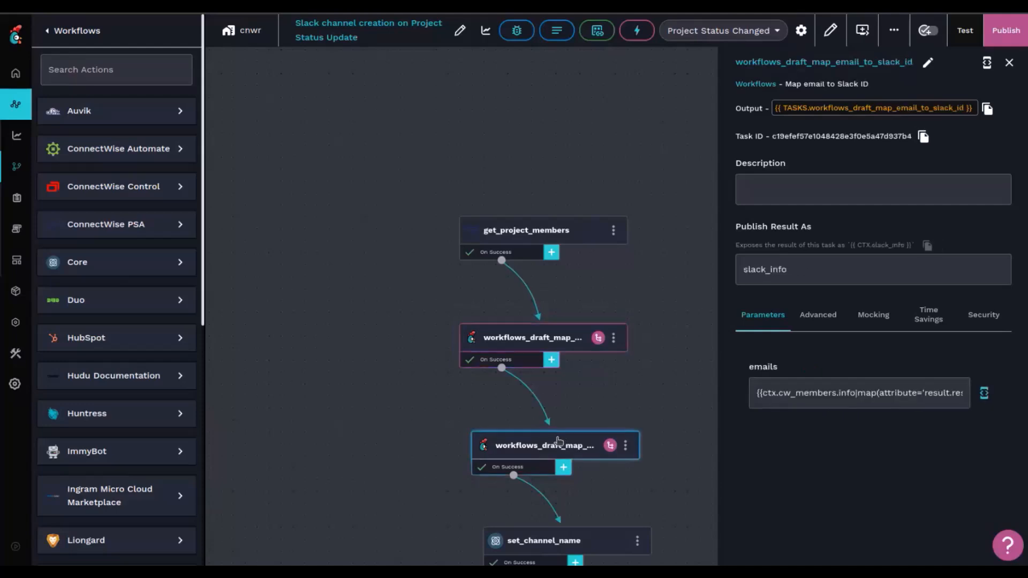
left_click(544, 446)
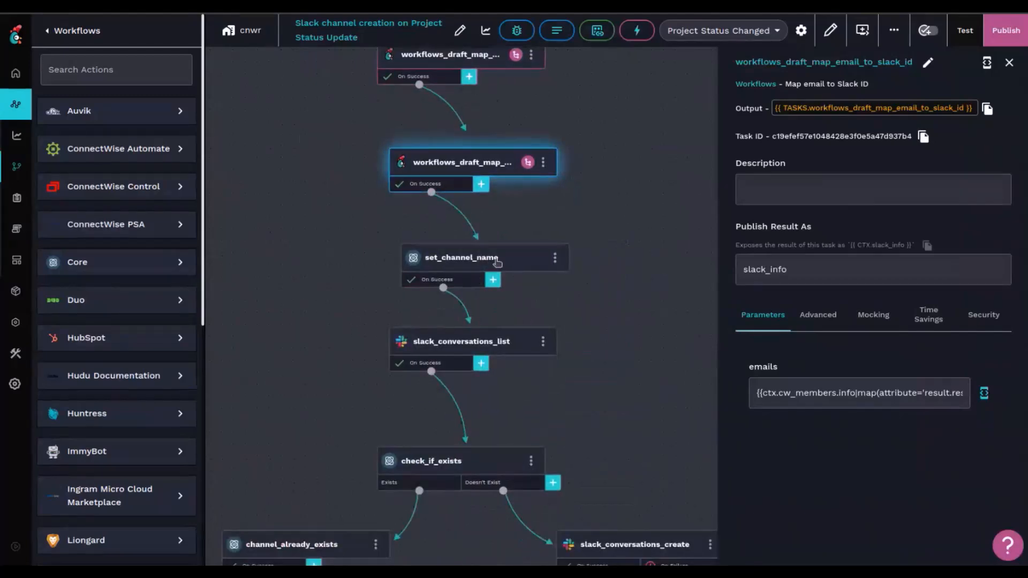
left_click(460, 257)
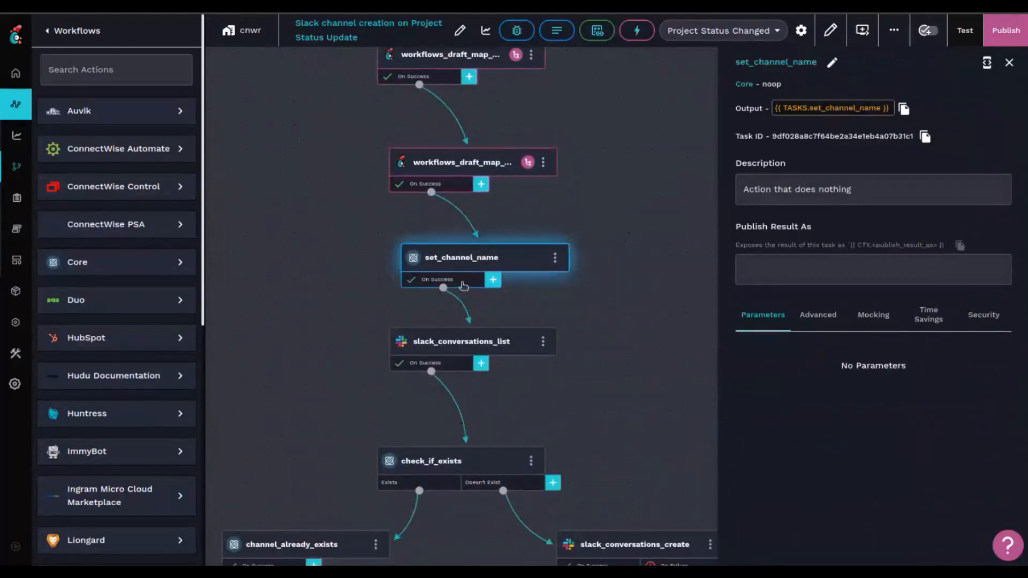
left_click(437, 279)
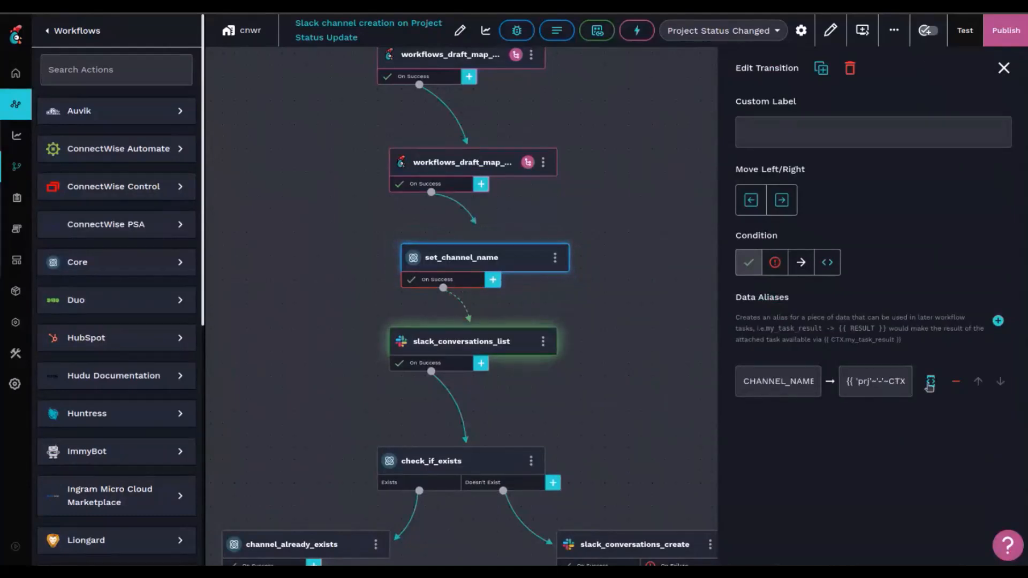
left_click(931, 381)
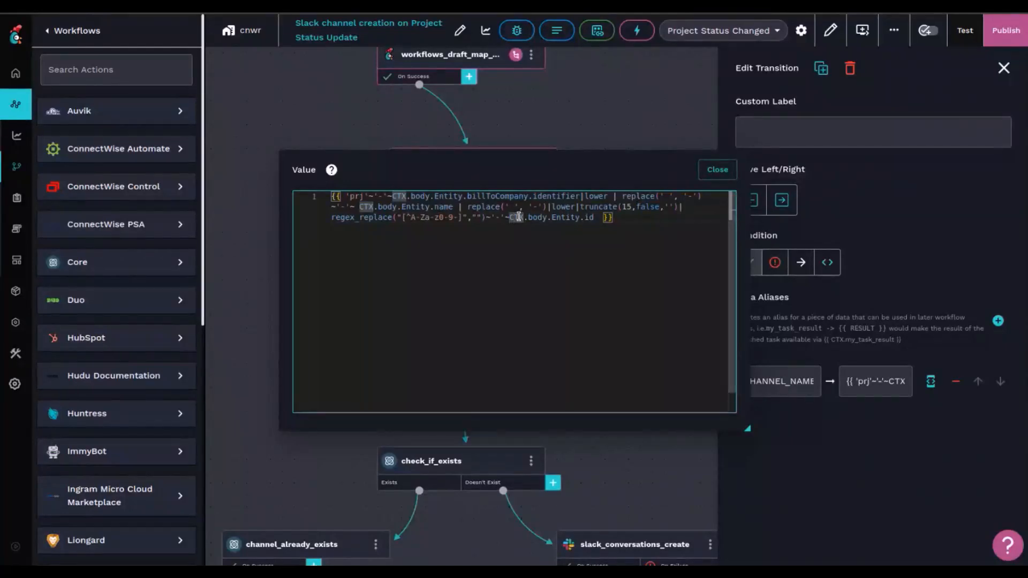
left_click(716, 169)
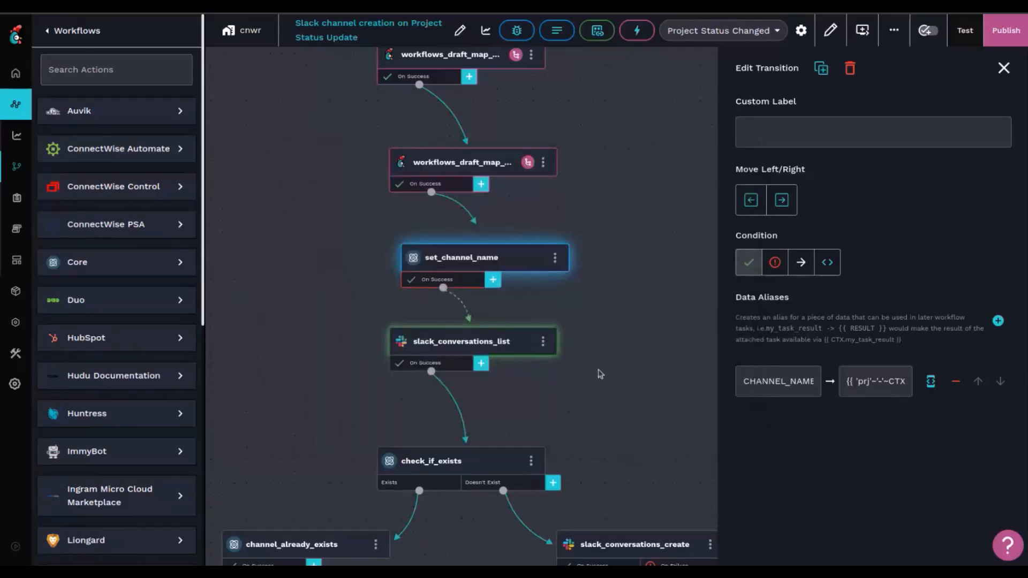
Review slack_conversations_list and the check_if_exists Exists custom condition testing CHANNEL_NAME against listed channels
left_click(460, 340)
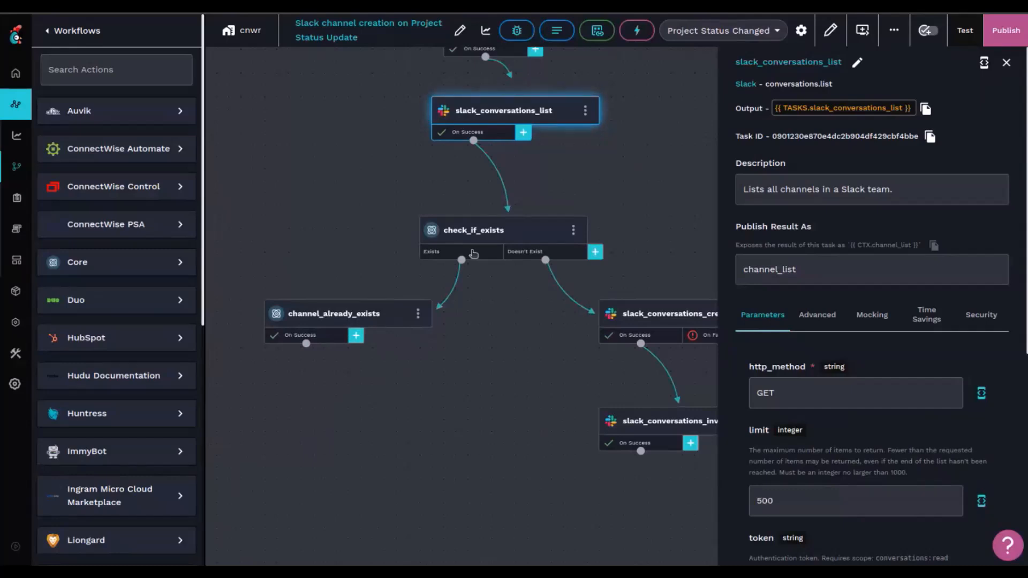
left_click(431, 251)
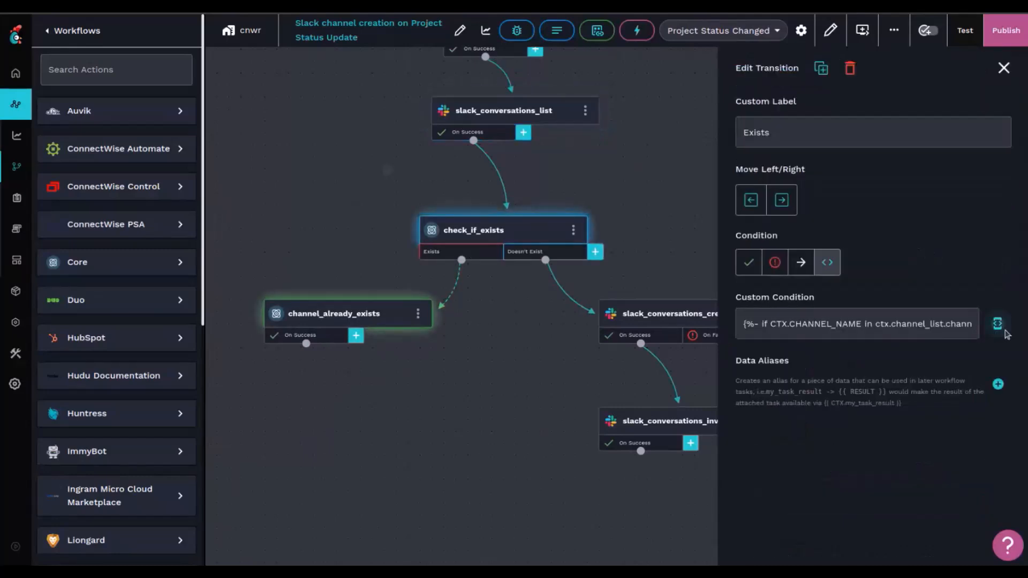
left_click(997, 323)
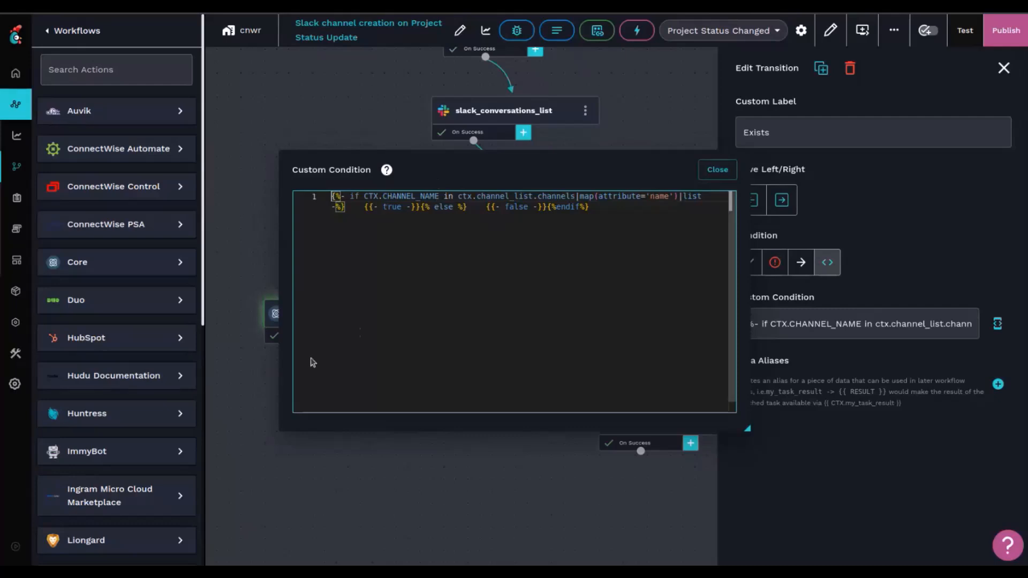
left_click(716, 169)
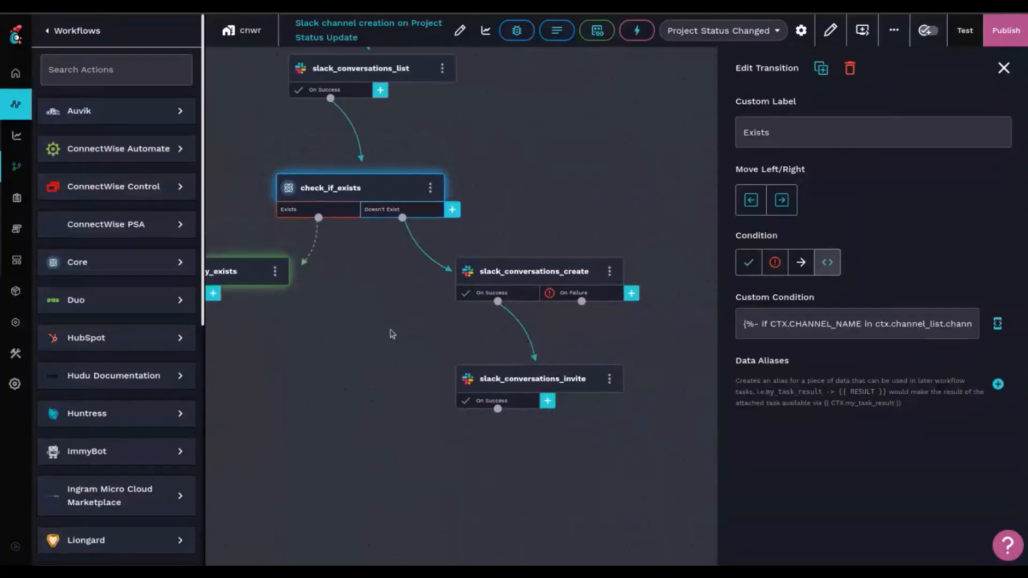
Scroll the canvas to the Doesn't Exist path with slack_conversations_create and slack_conversations_invite
scroll("down", 3)
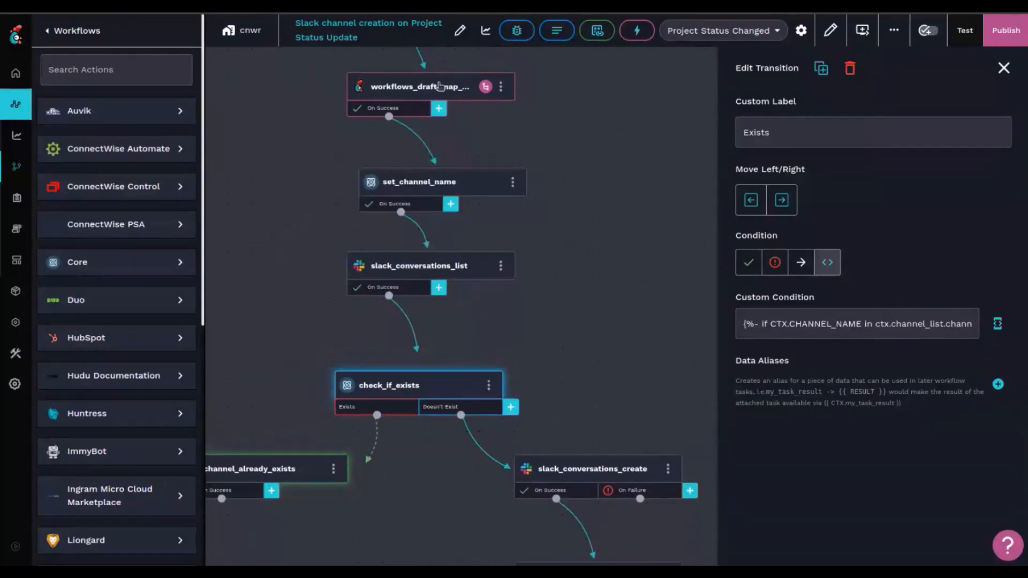
scroll("down", 3)
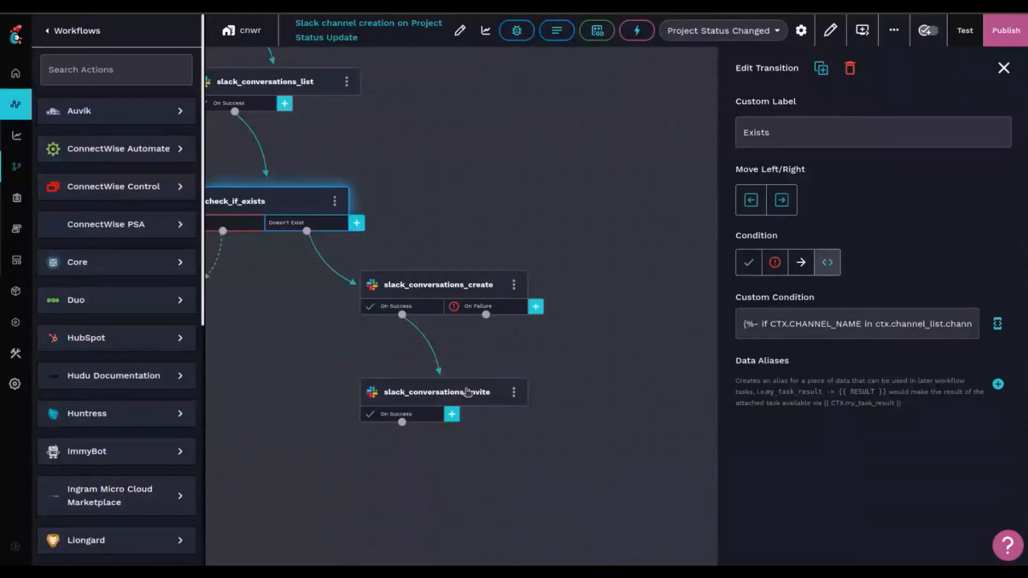
mouse_move(321, 70)
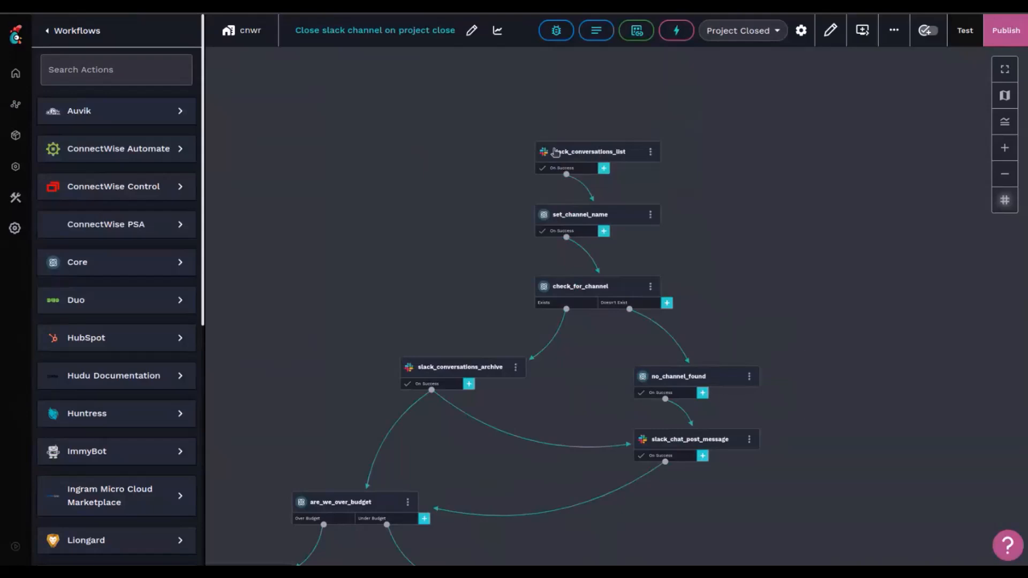
mouse_move(570, 221)
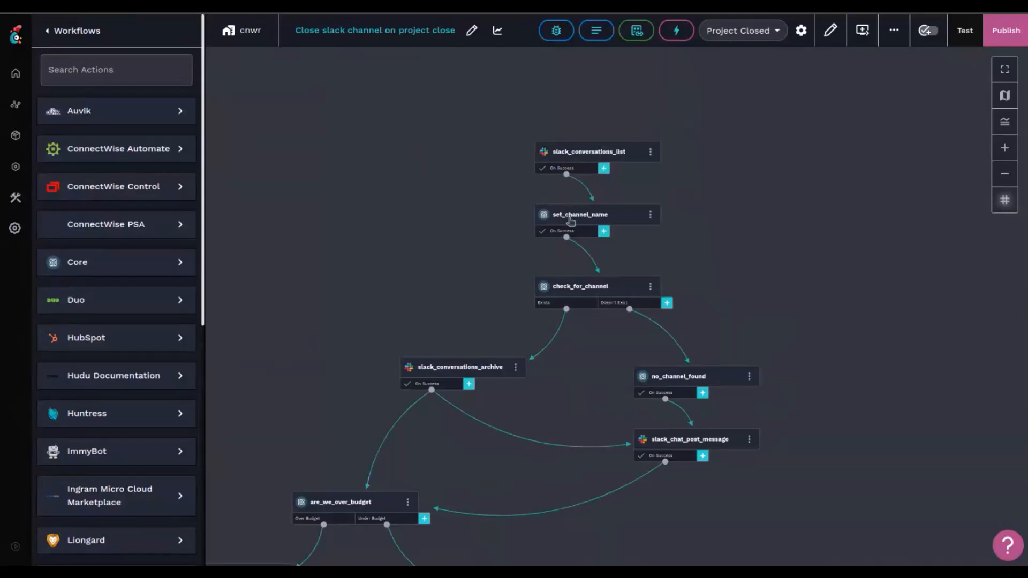
Review the close workflow's set_channel_name CHANNEL_NAME alias using the same prj- expression
left_click(579, 214)
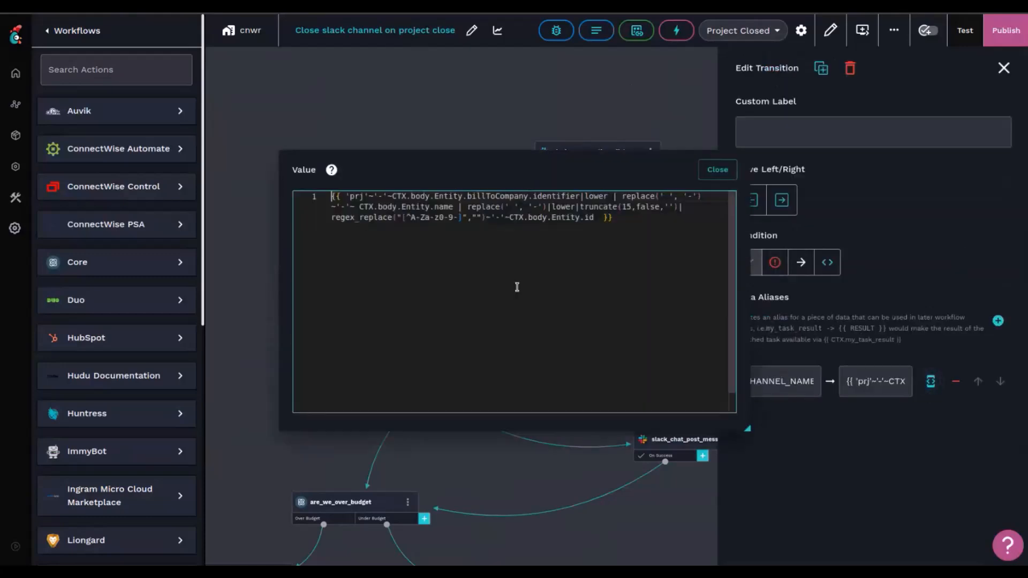
left_click(716, 169)
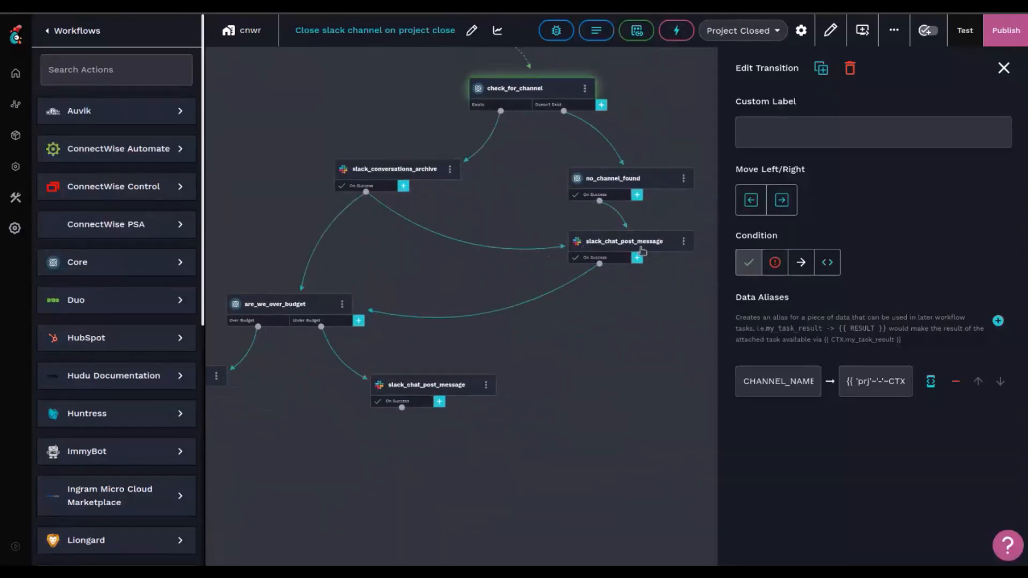
mouse_move(680, 261)
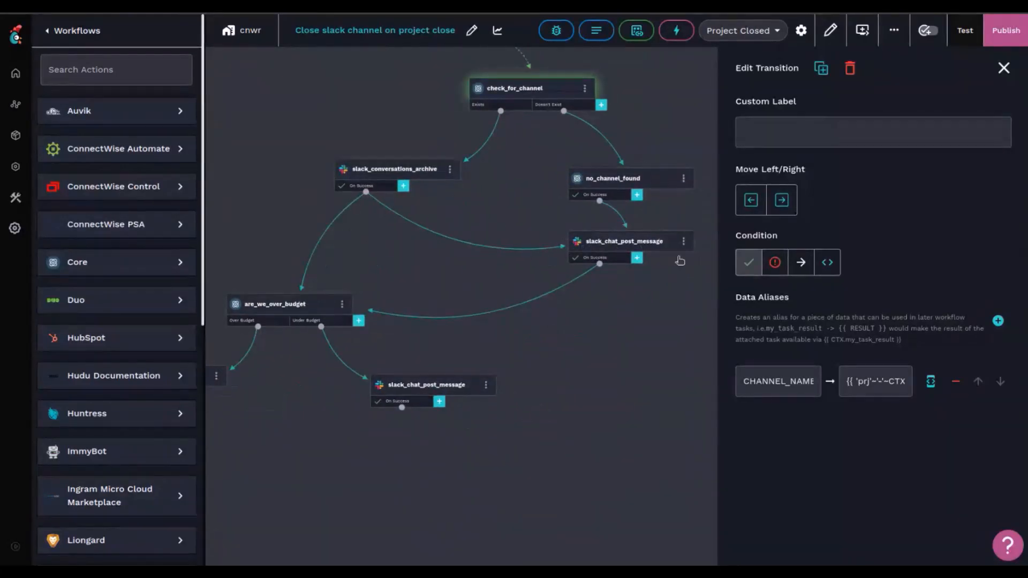
mouse_move(510, 227)
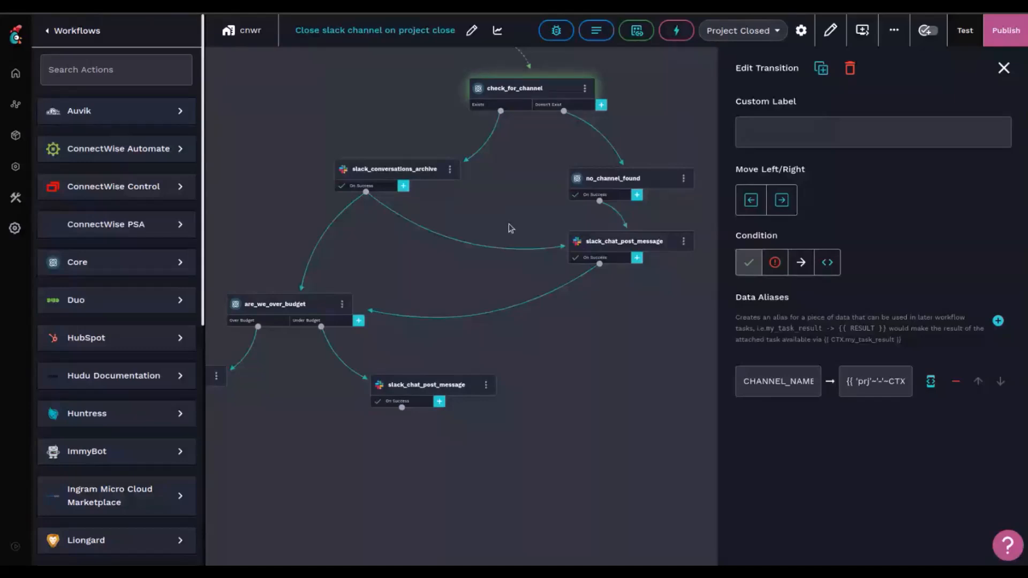
mouse_move(609, 230)
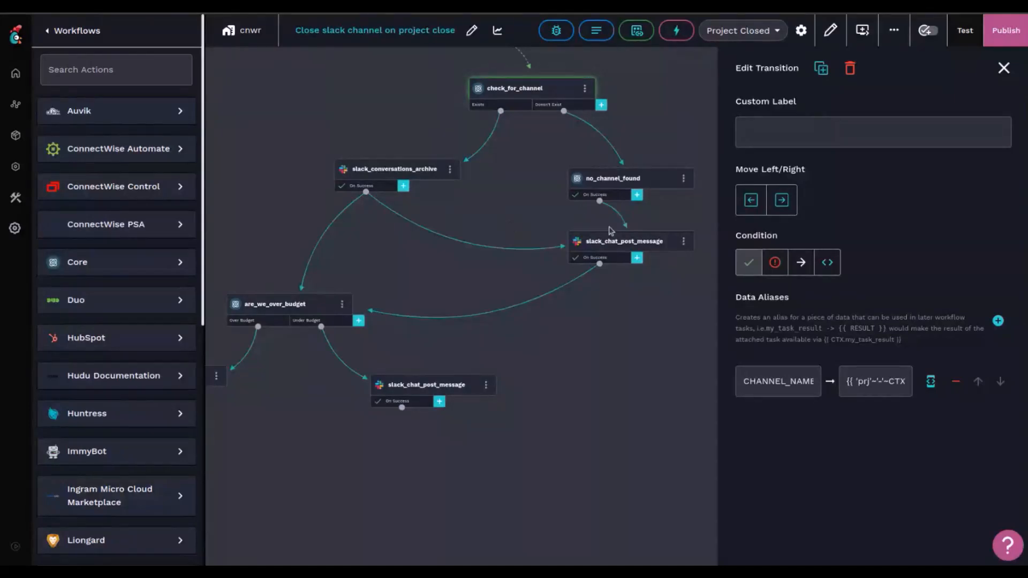
mouse_move(615, 269)
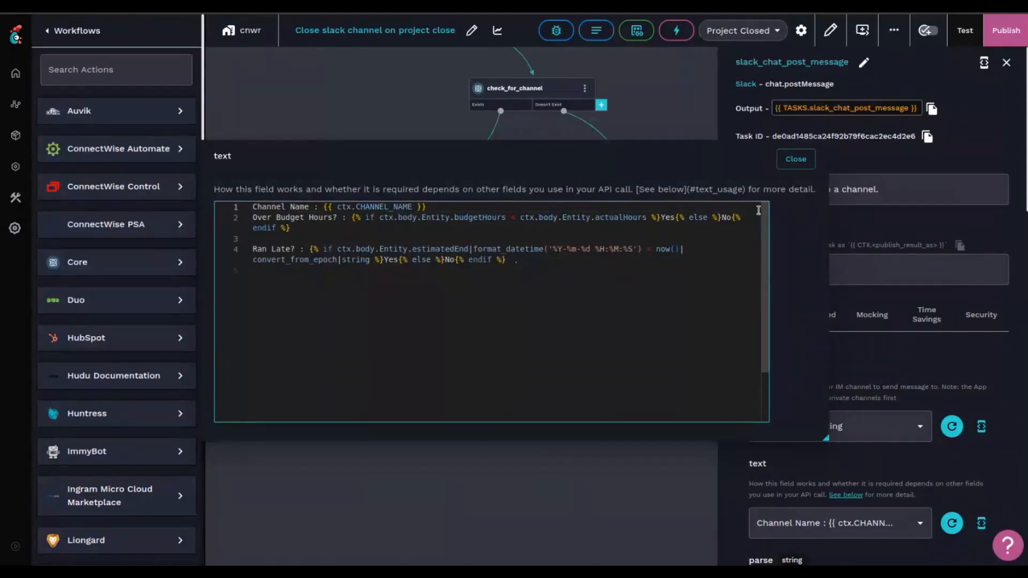
Close the expanded slack_chat_post_message text after reading its channel name, over-budget hours and late-run checks
left_click(795, 159)
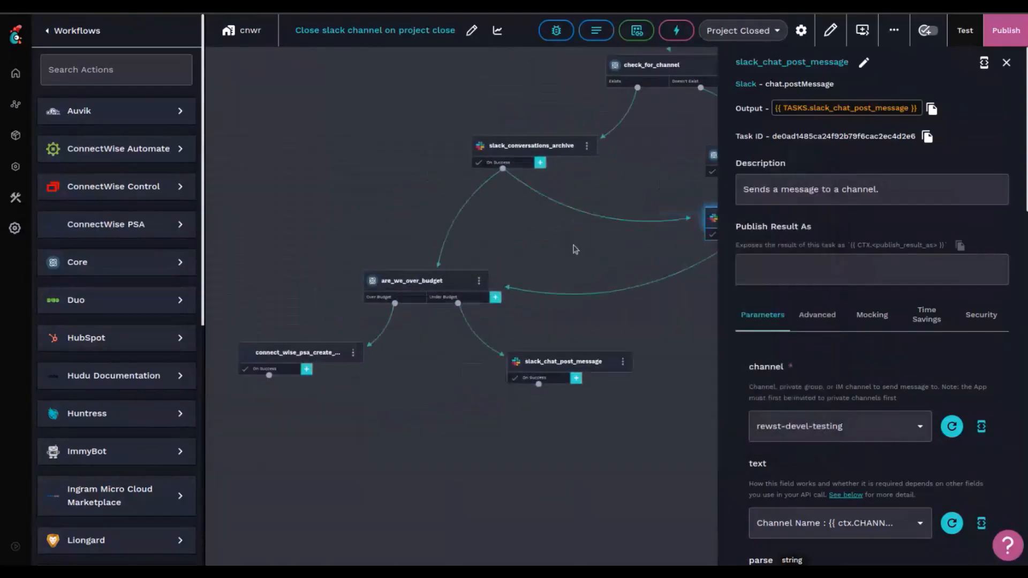